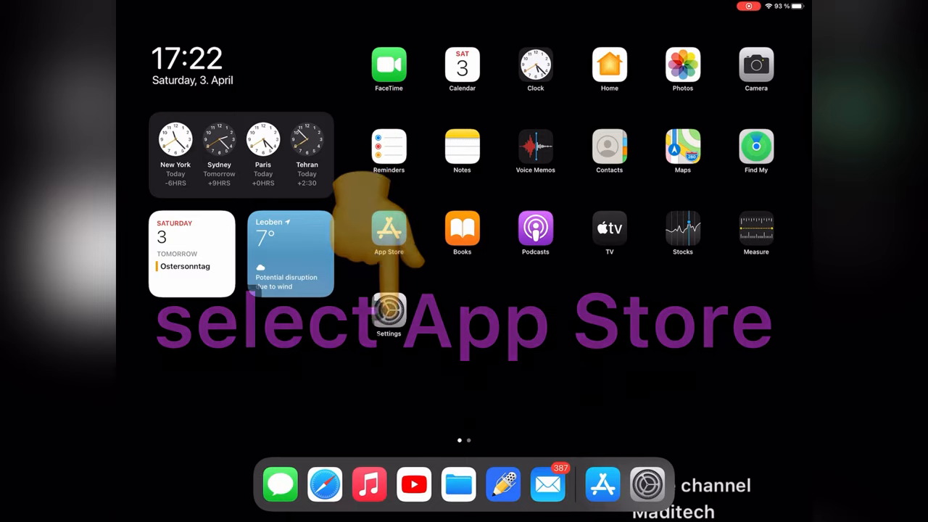
Step: Search the App Store for 'avir' to reach the Avira Mobile Security page
click(389, 229)
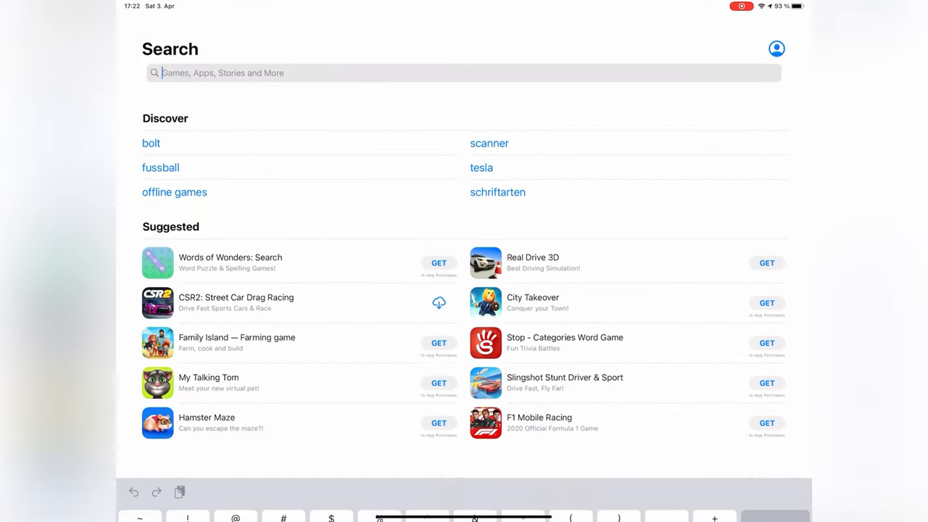
text(avir)
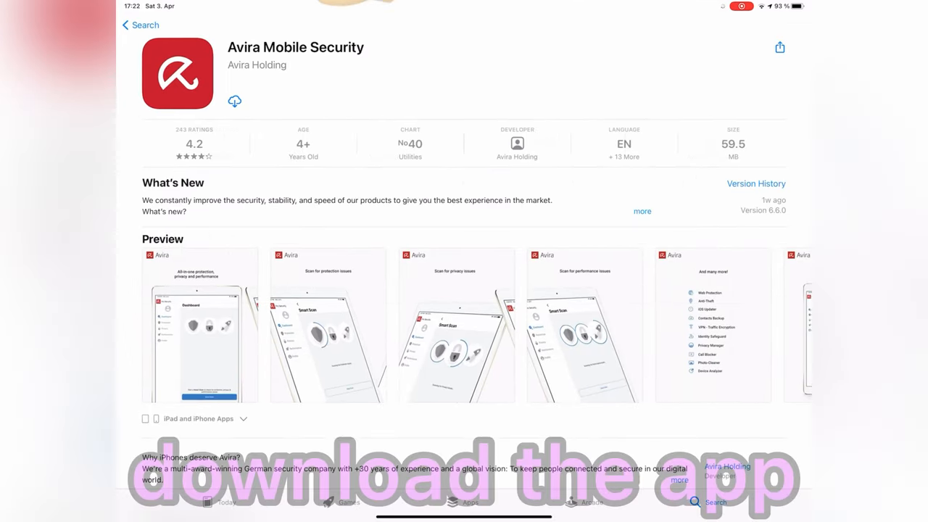
Step: Download Avira Mobile Security and open it once installed
click(234, 100)
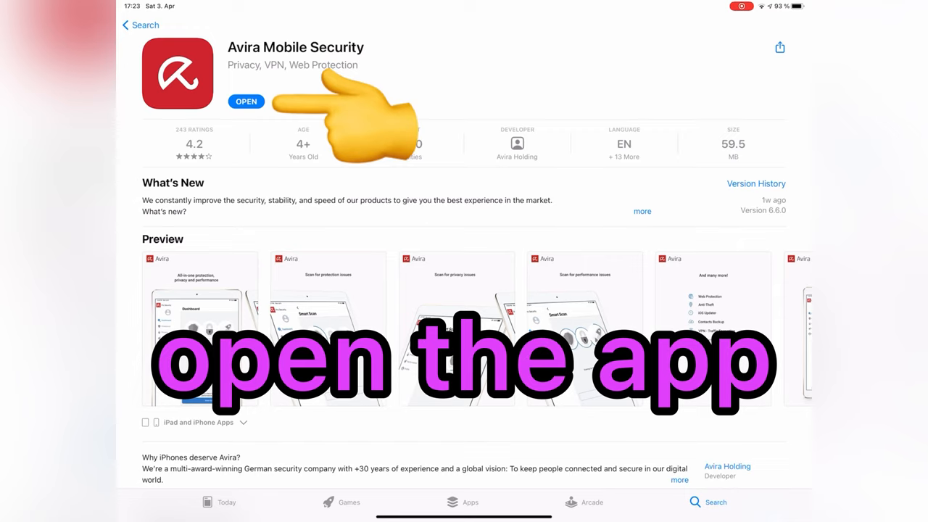
click(245, 101)
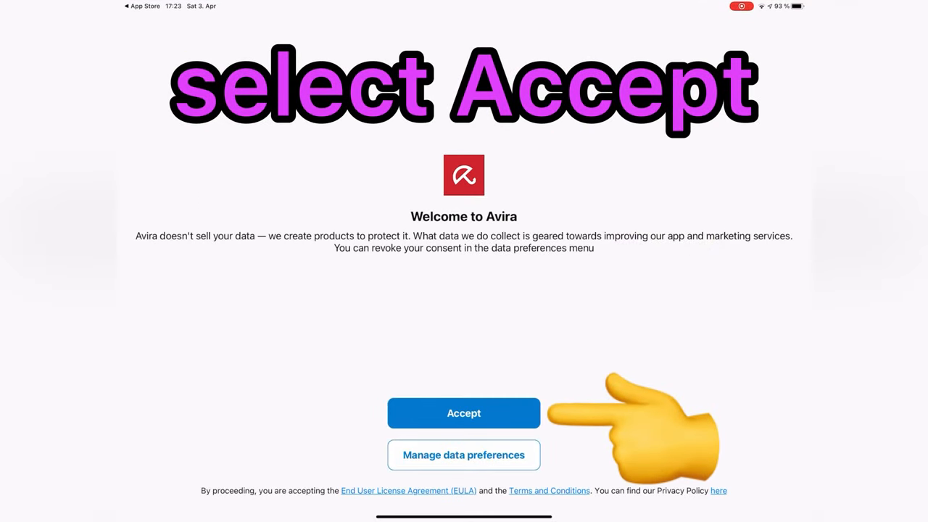
Step: Accept terms, allow notifications, and run Smart Scan with access to all photos
click(463, 412)
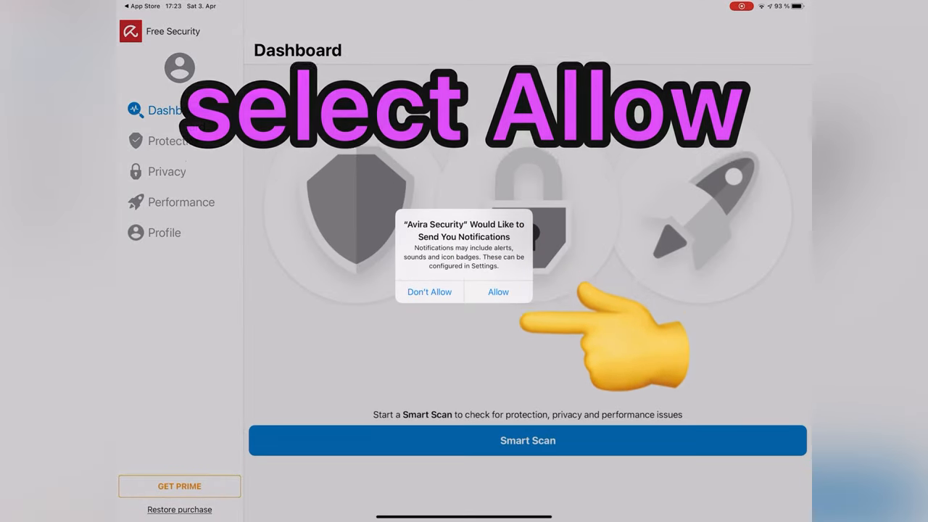
click(498, 291)
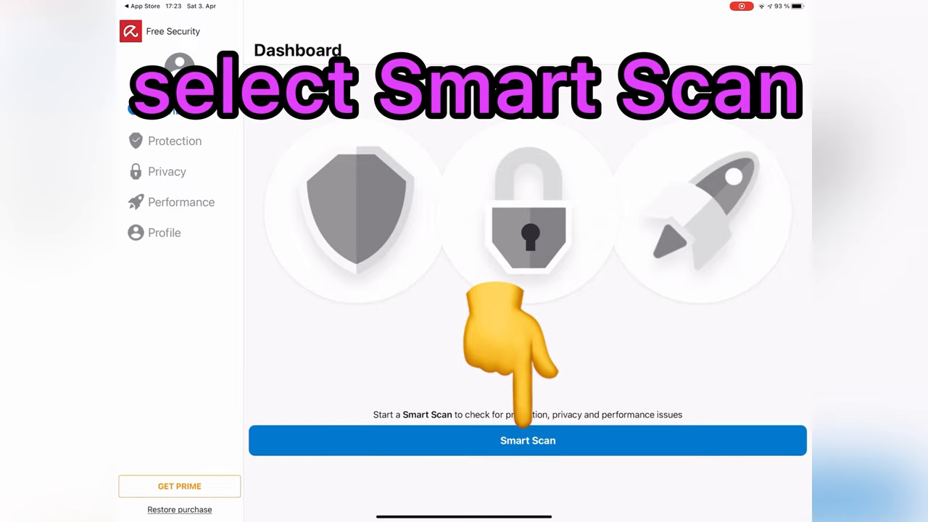
click(528, 440)
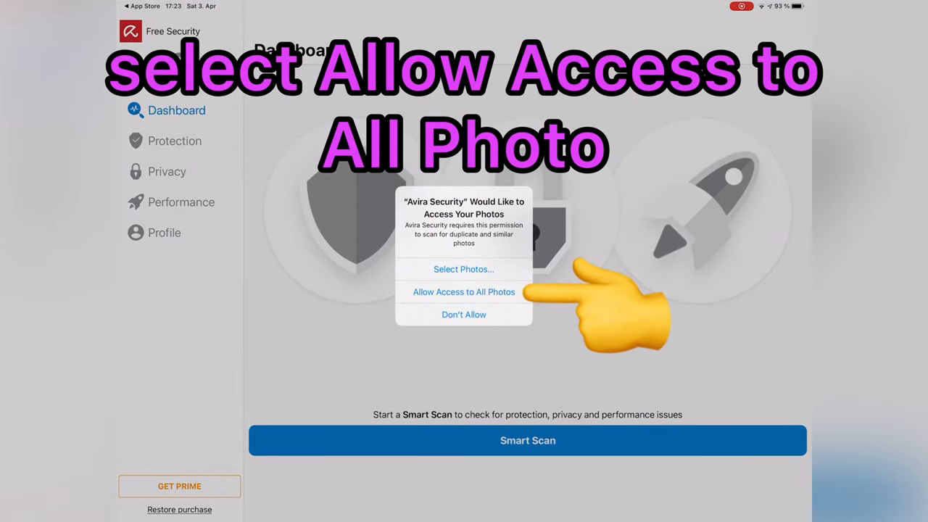
click(463, 291)
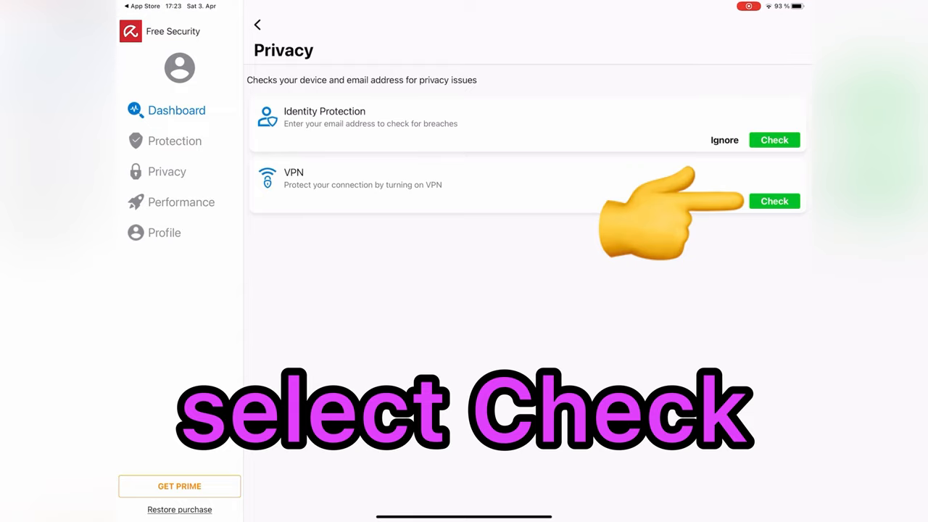
Step: Turn on the VPN from the Privacy results and allow its configuration
click(774, 201)
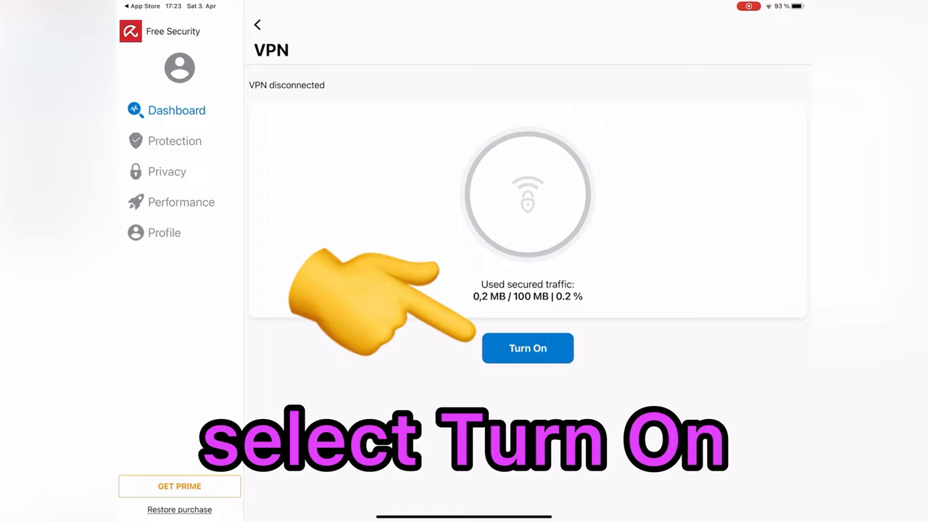
click(528, 348)
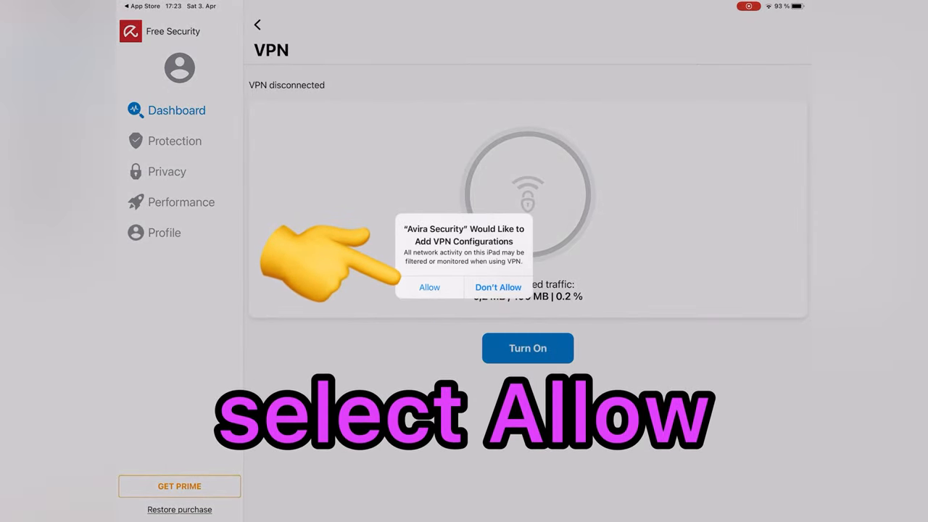
click(429, 287)
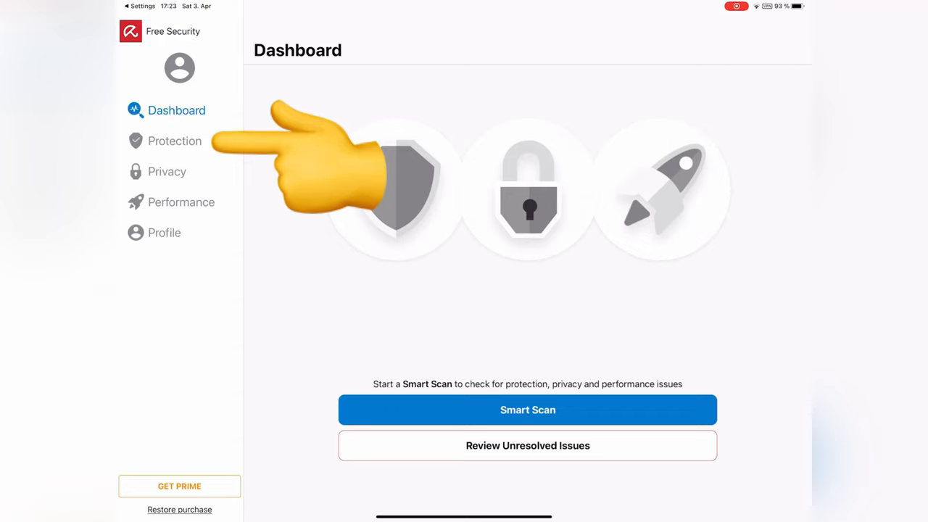
Step: Check iOS Updater under Protection, then view the Privacy and Performance sections
click(175, 141)
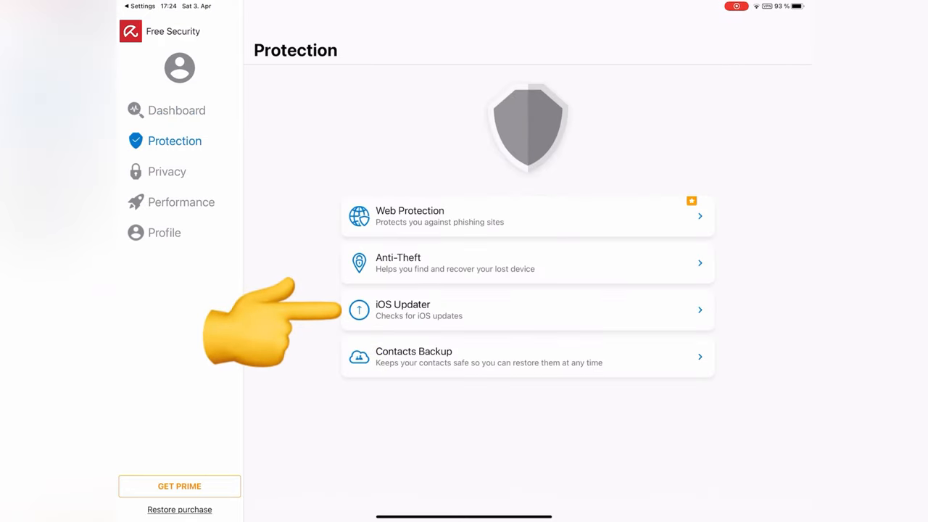
click(527, 309)
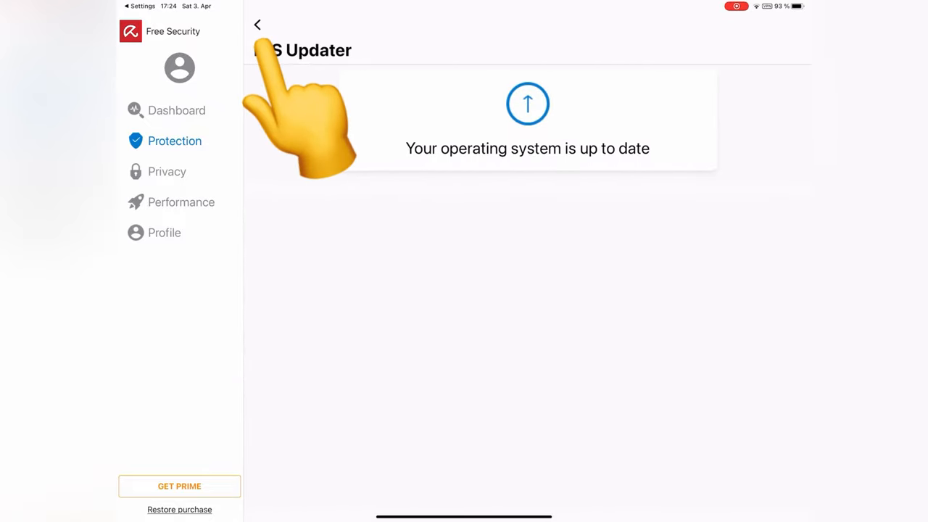
click(258, 23)
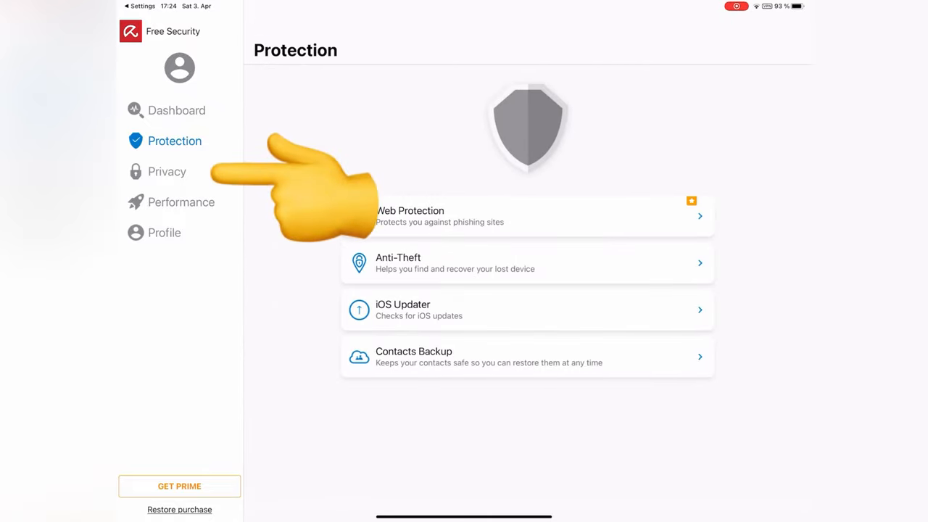
click(166, 171)
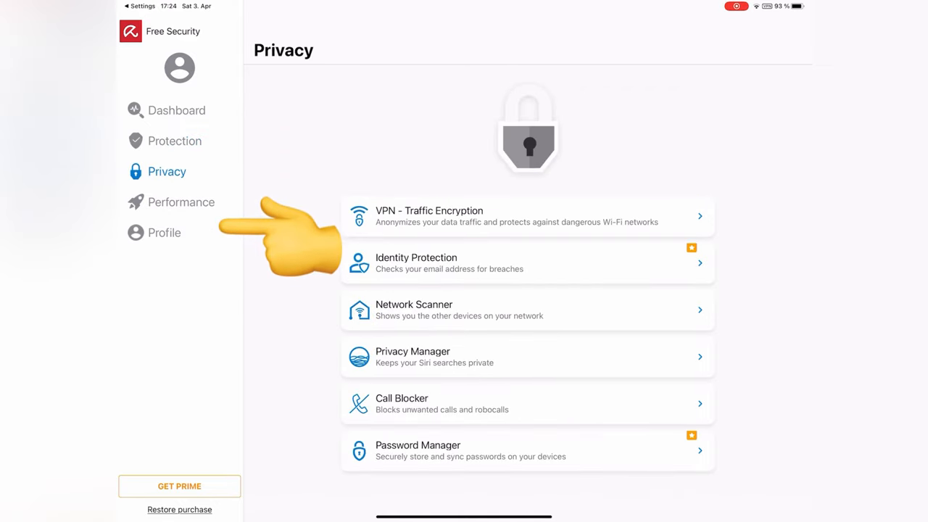
click(180, 201)
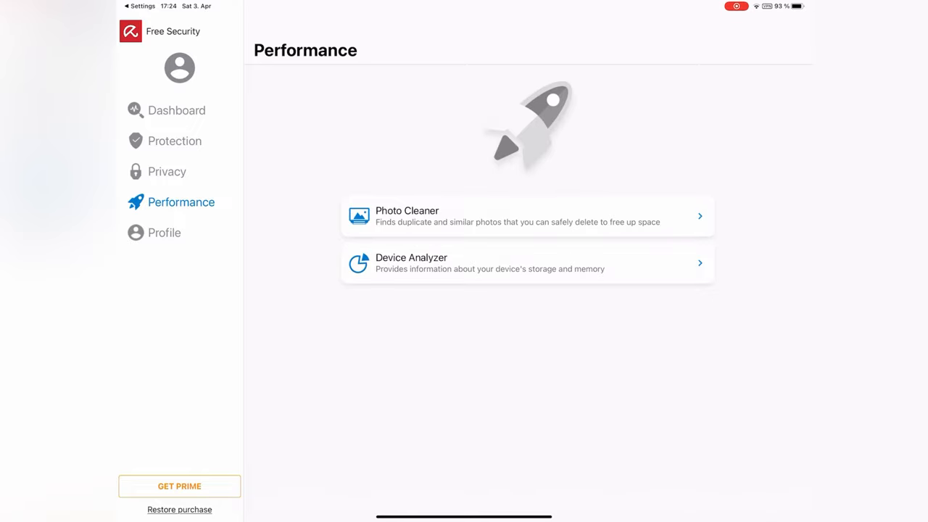